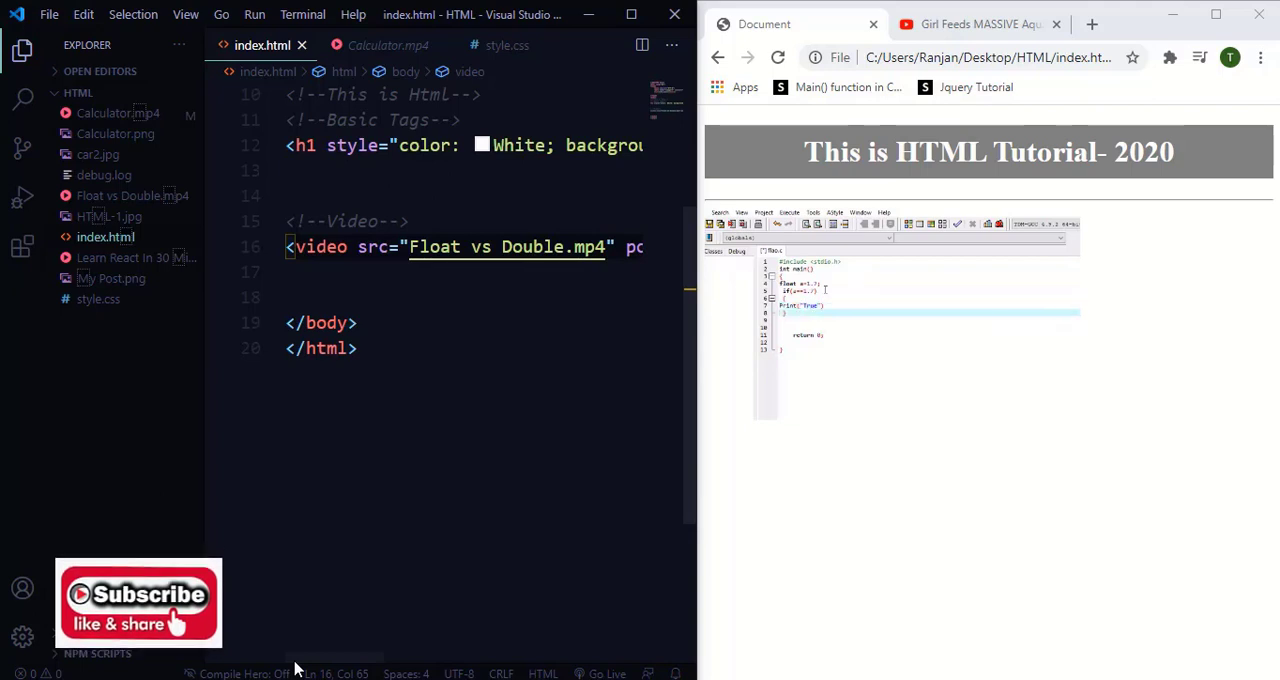
Switch to the 'Girl Feeds MASSIVE Aquarium Fish In My MEGA Pond!!' YouTube tab
click(980, 24)
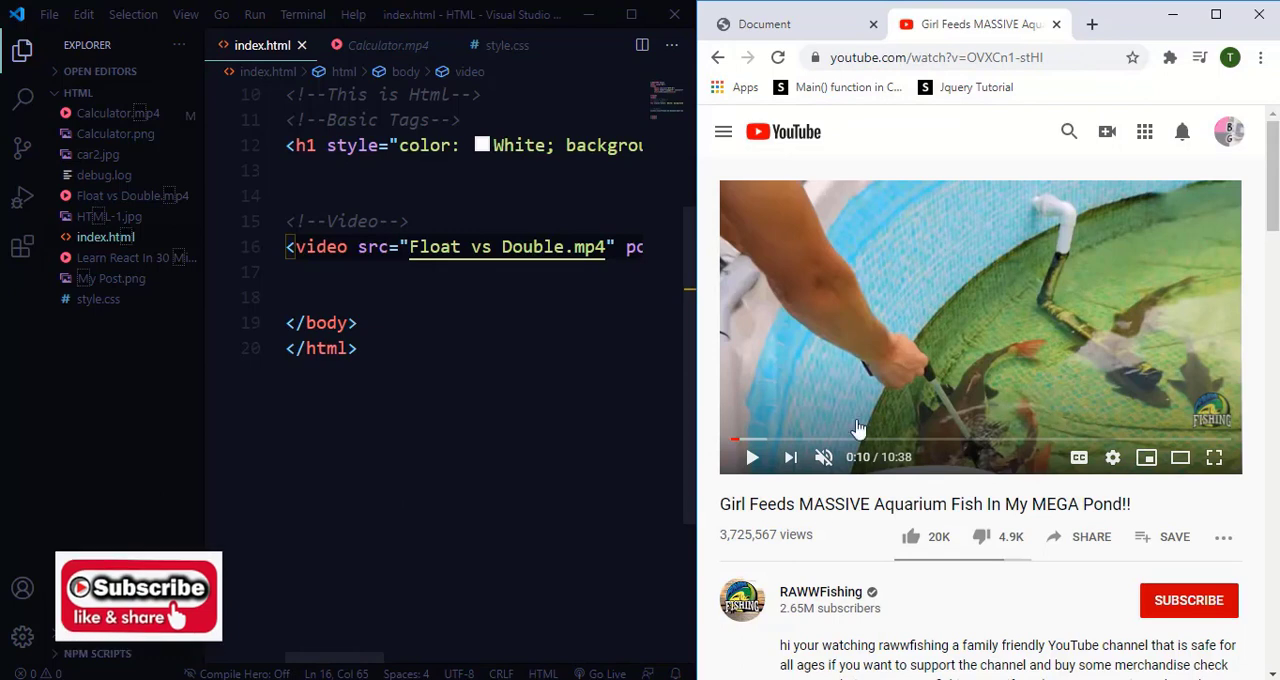
mouse_move(997, 371)
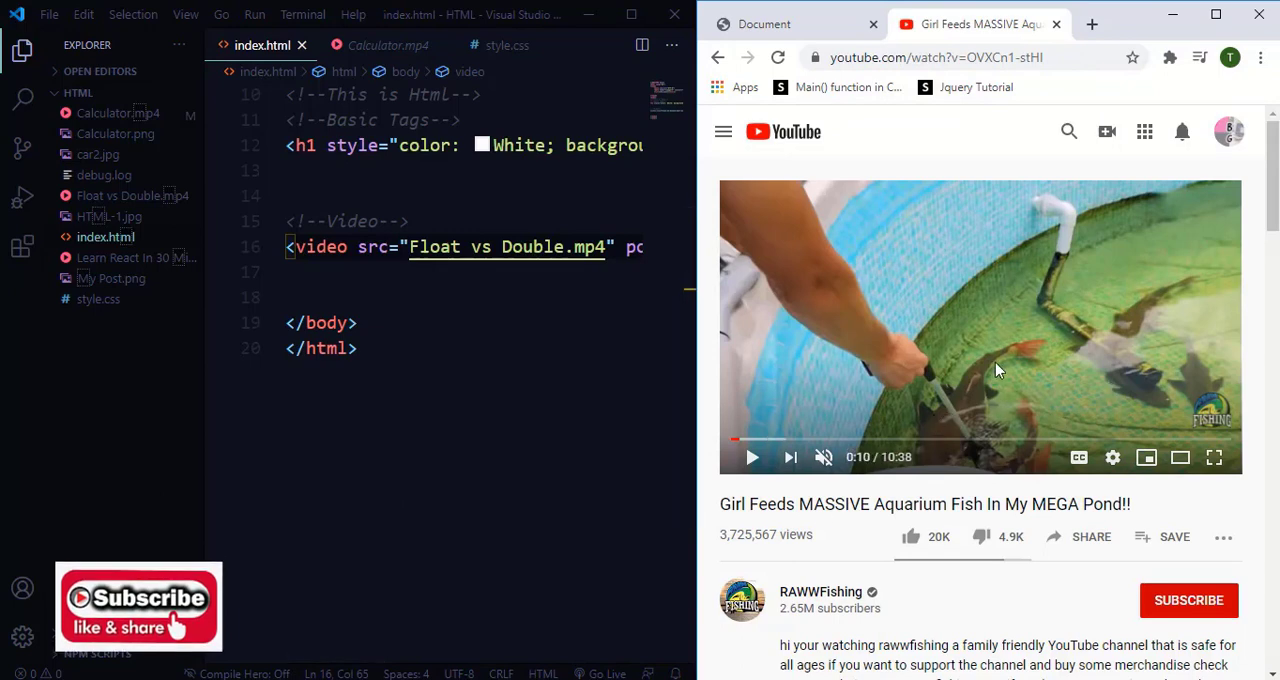
mouse_move(990, 263)
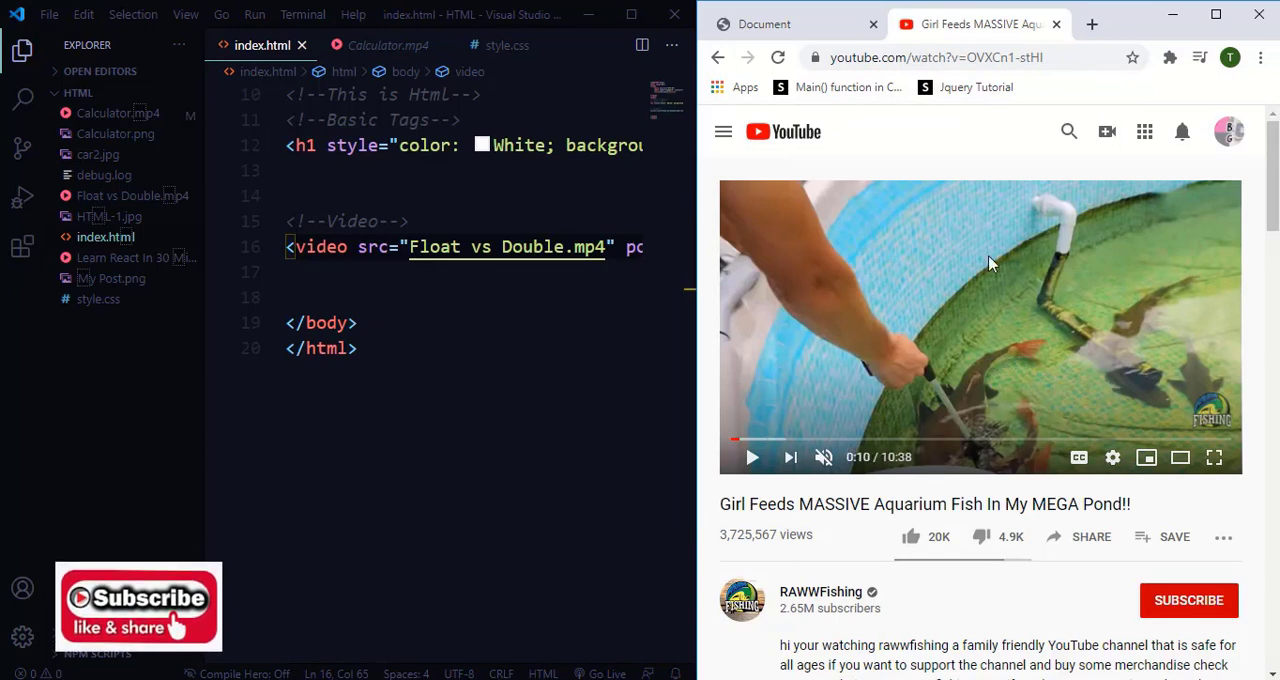
mouse_move(1072, 296)
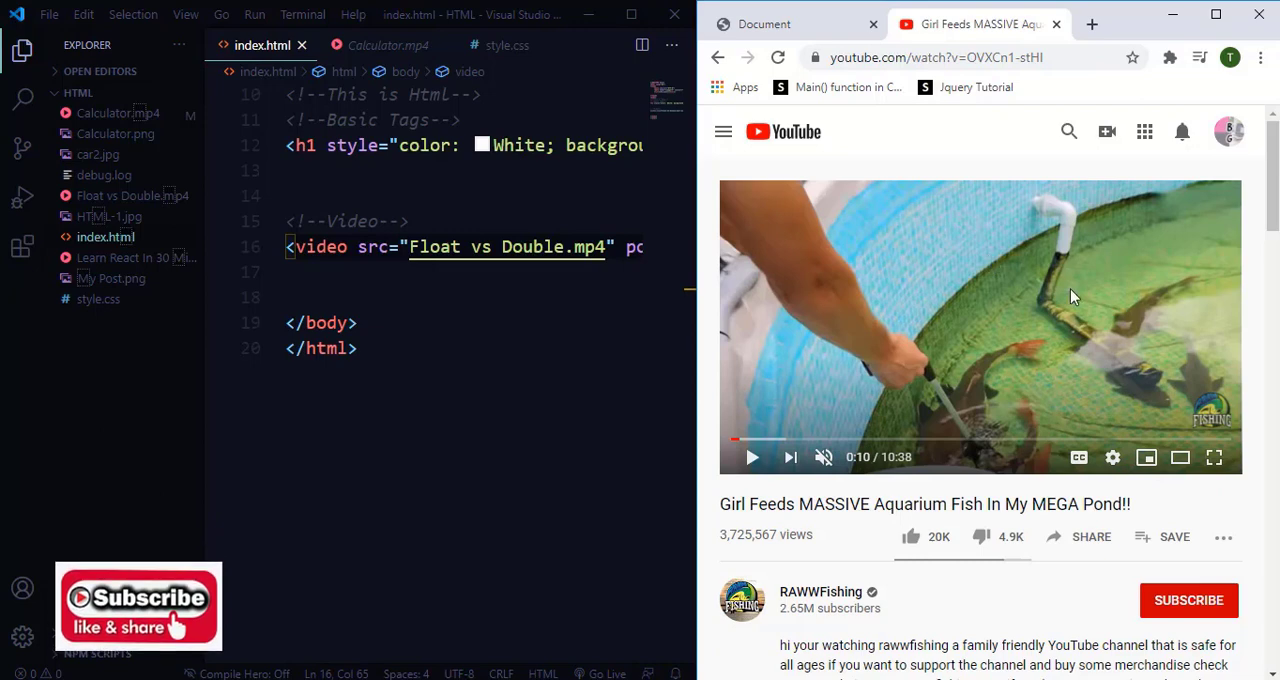
mouse_move(1009, 271)
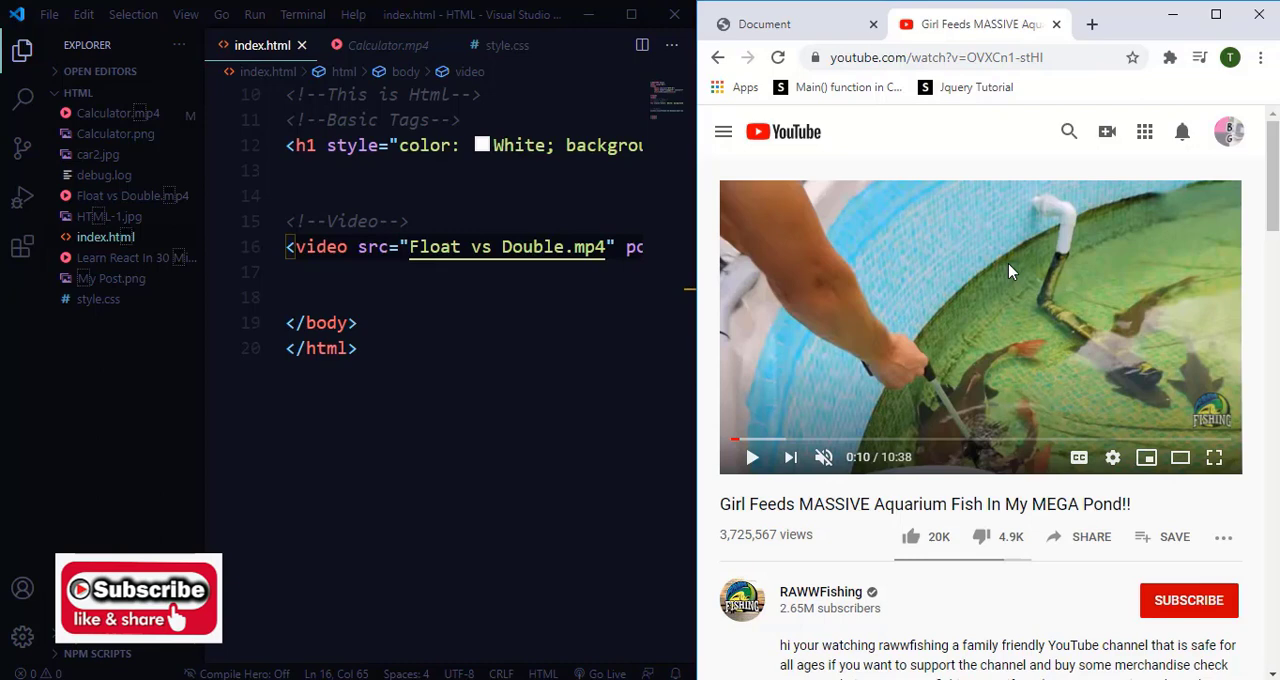
mouse_move(1068, 381)
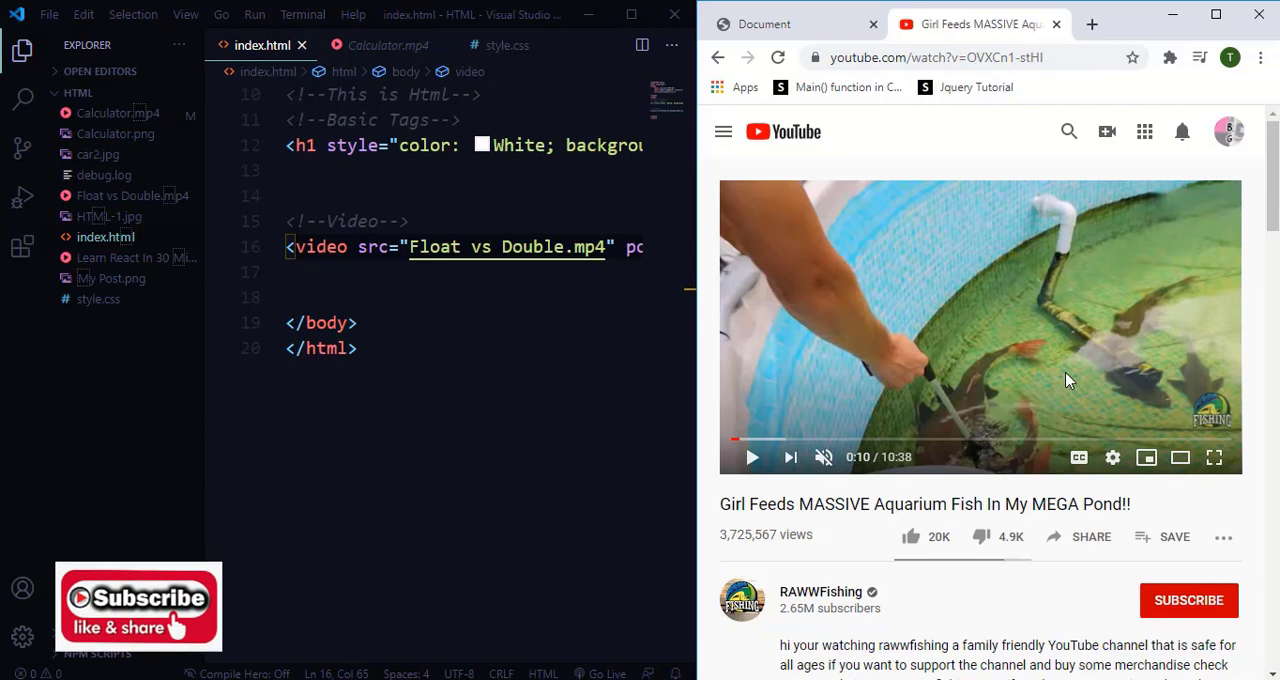
mouse_move(1091, 537)
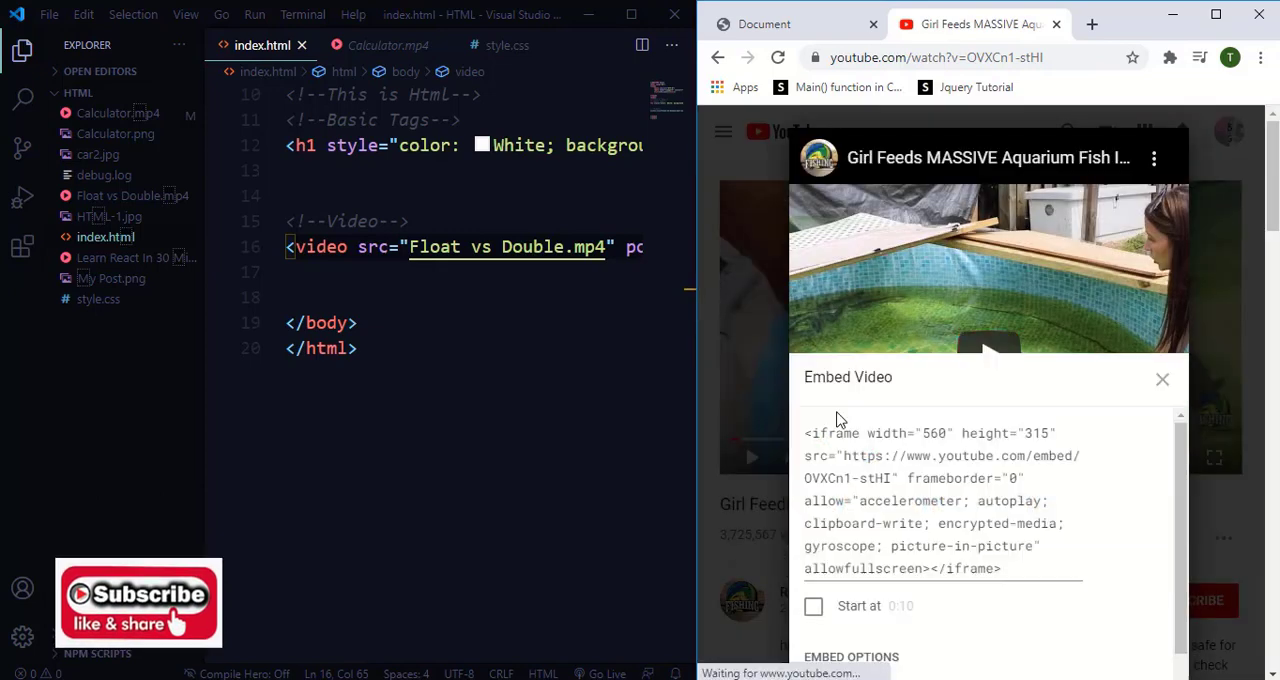
mouse_move(790, 467)
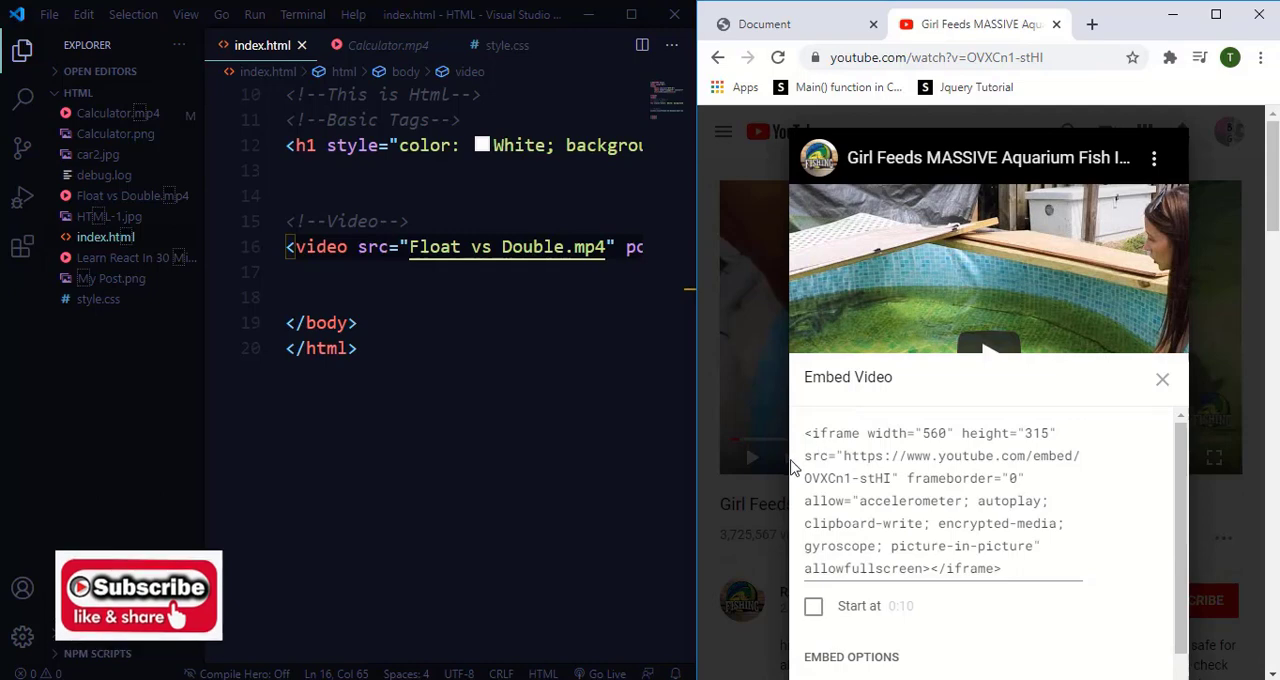
mouse_move(808, 442)
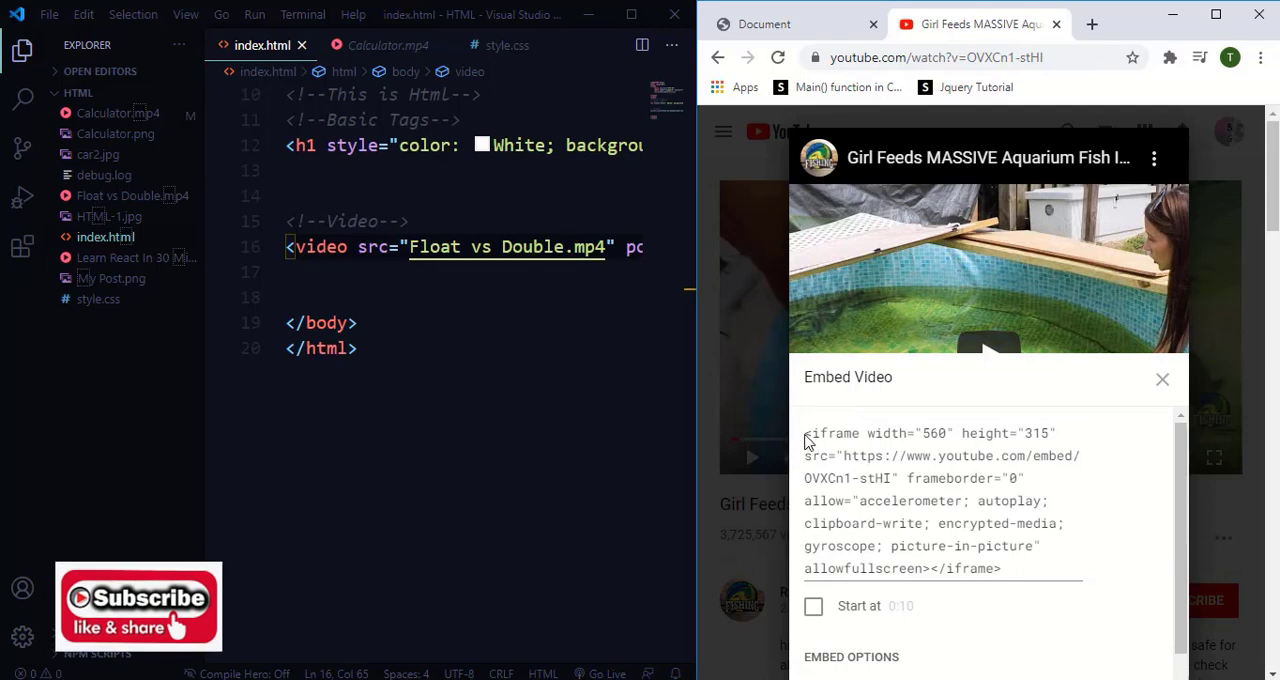
Select the full iframe embed code in YouTube's Embed Video dialog
triple_click(940, 500)
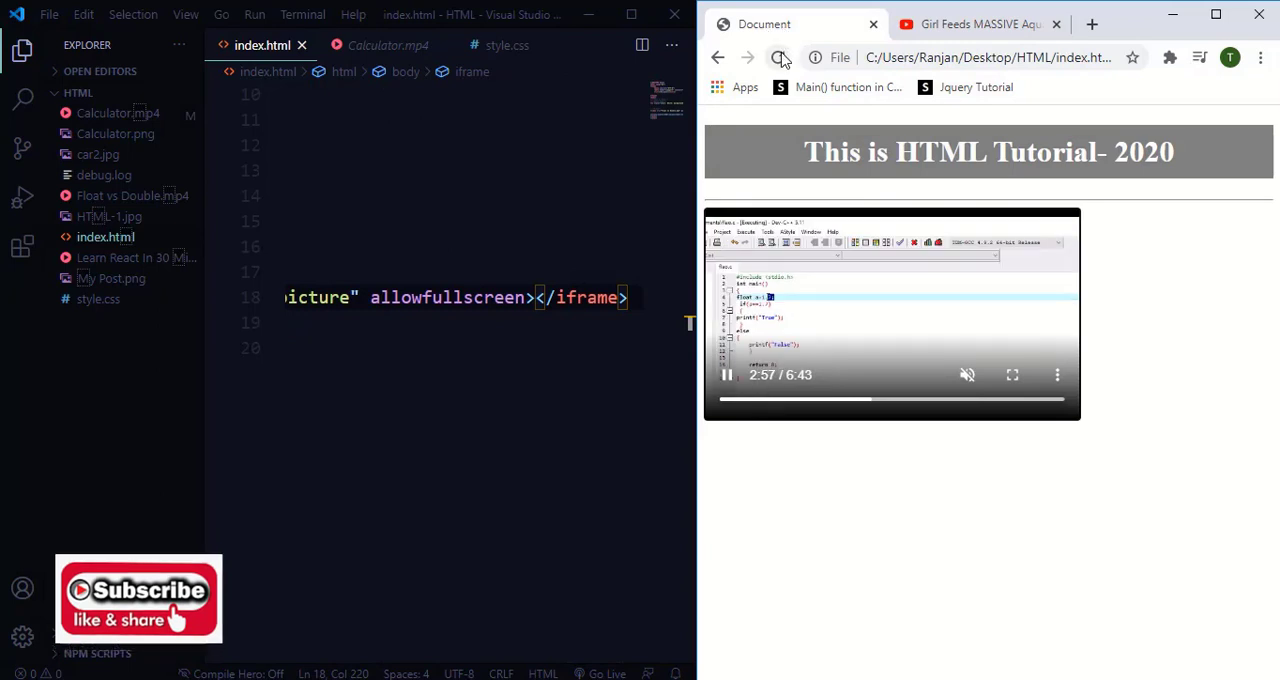
Reload the local page and scroll down to the embedded fish video below Float vs Double
click(779, 57)
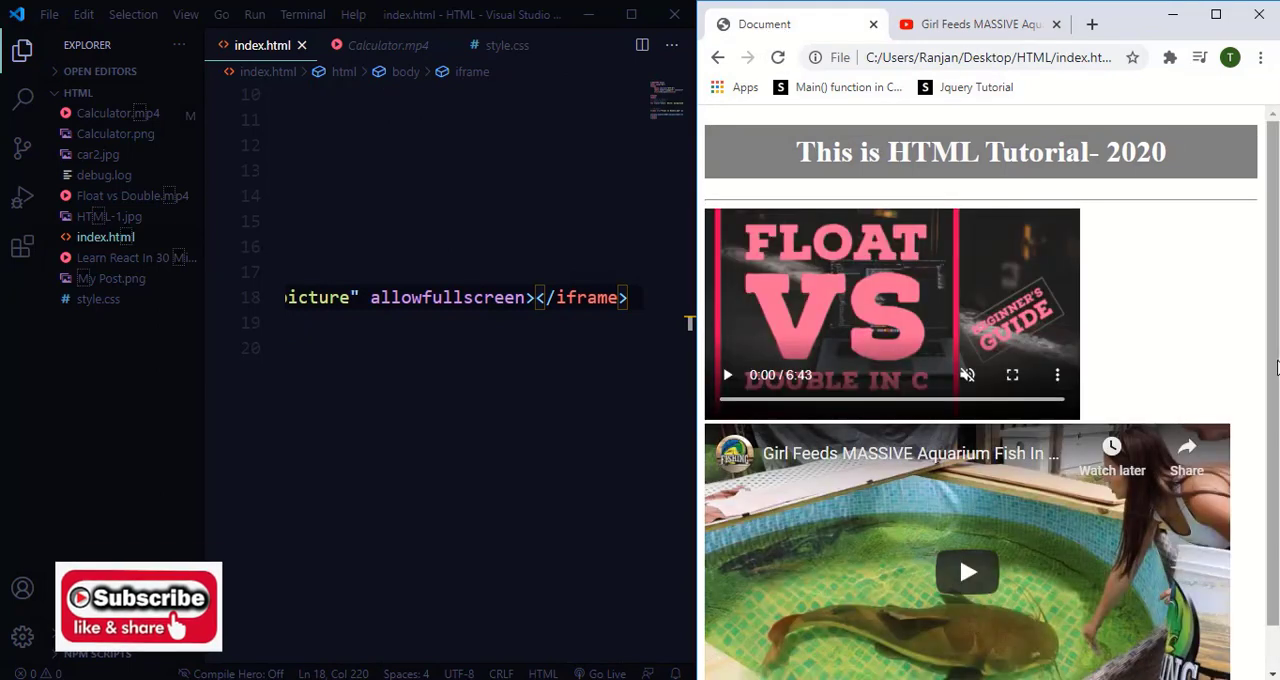
scroll(down, 3)
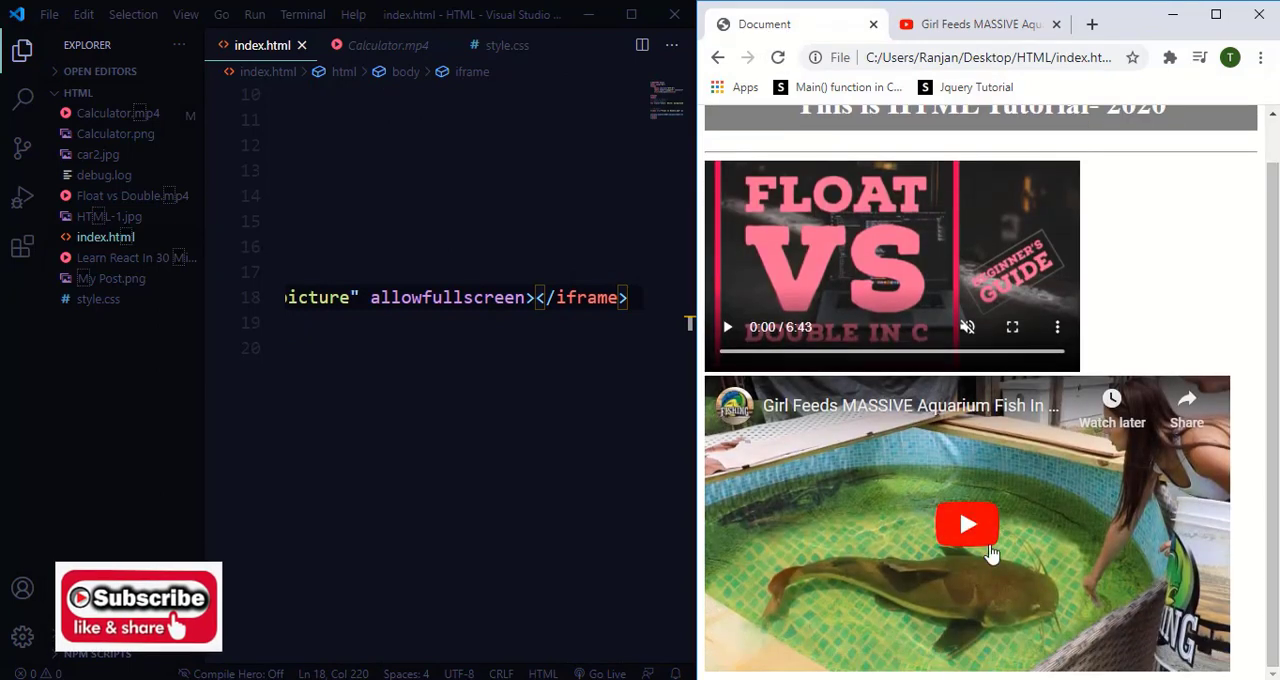